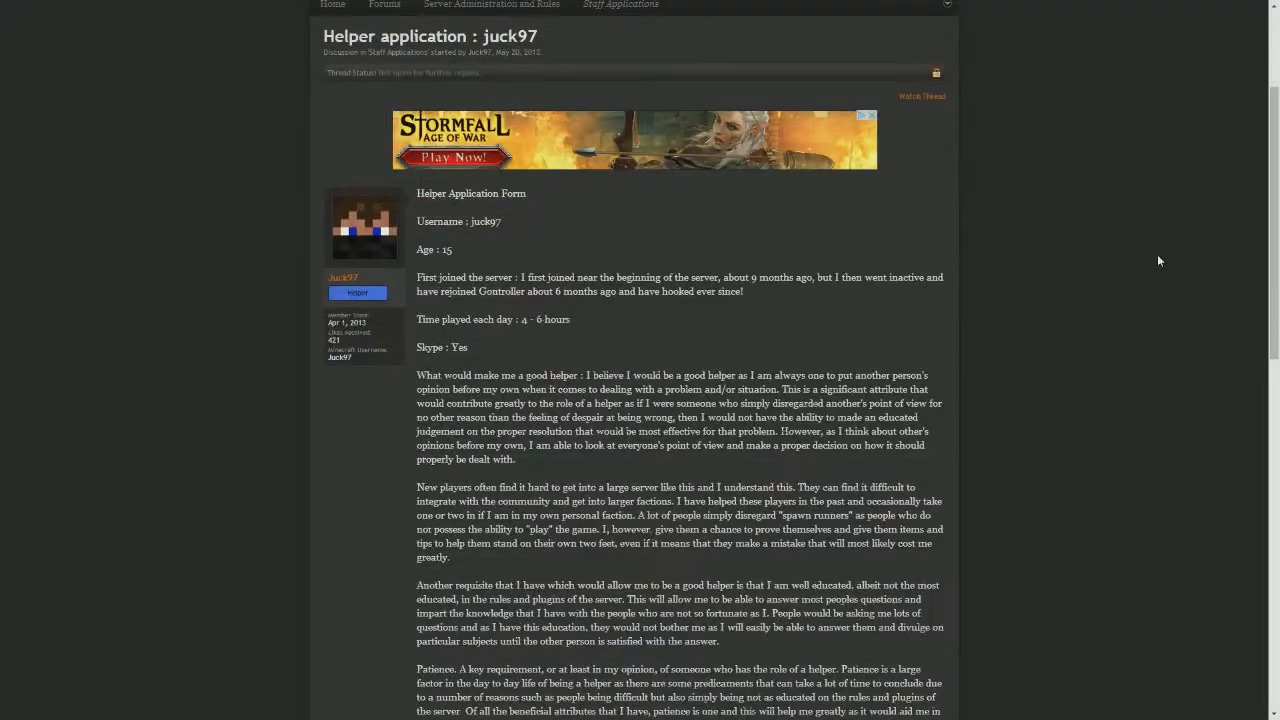
Leave the old helper thread via the Staff Applications breadcrumb and skim the July 2014 applications
{"action": "scroll", "scroll_direction": "down", "scroll_amount": 3}
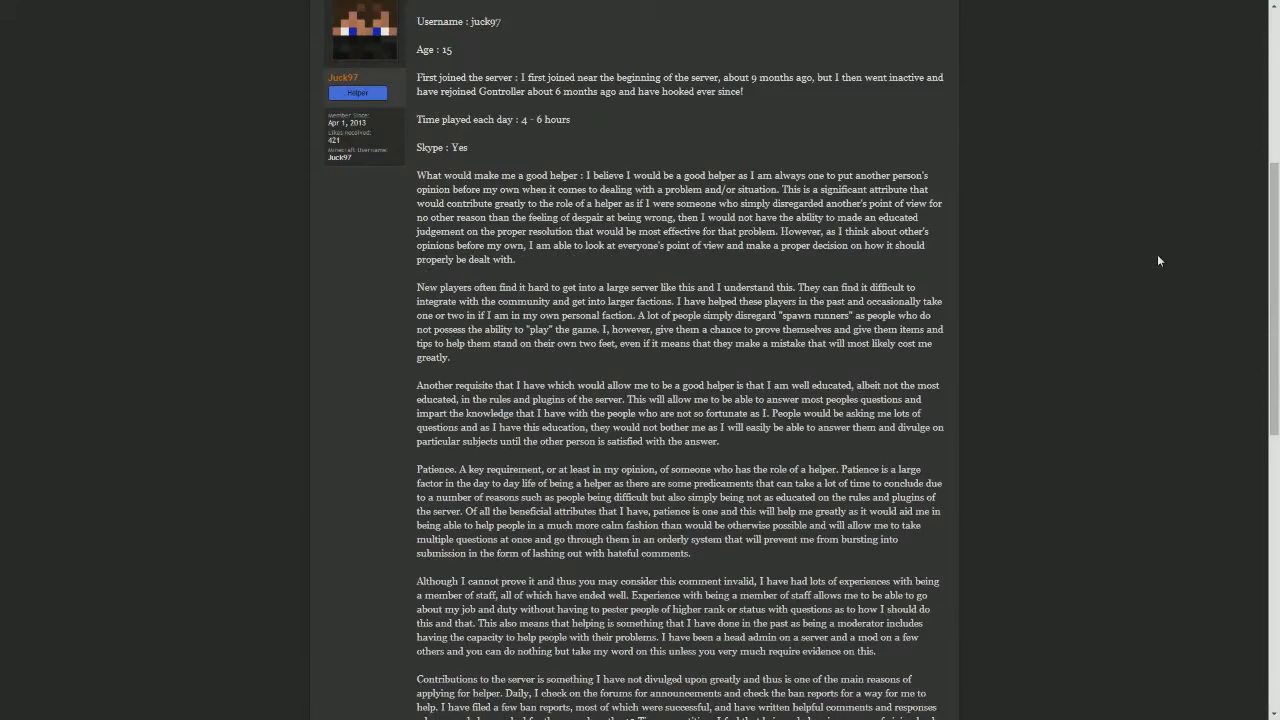
{"action": "scroll", "scroll_direction": "down", "scroll_amount": 3}
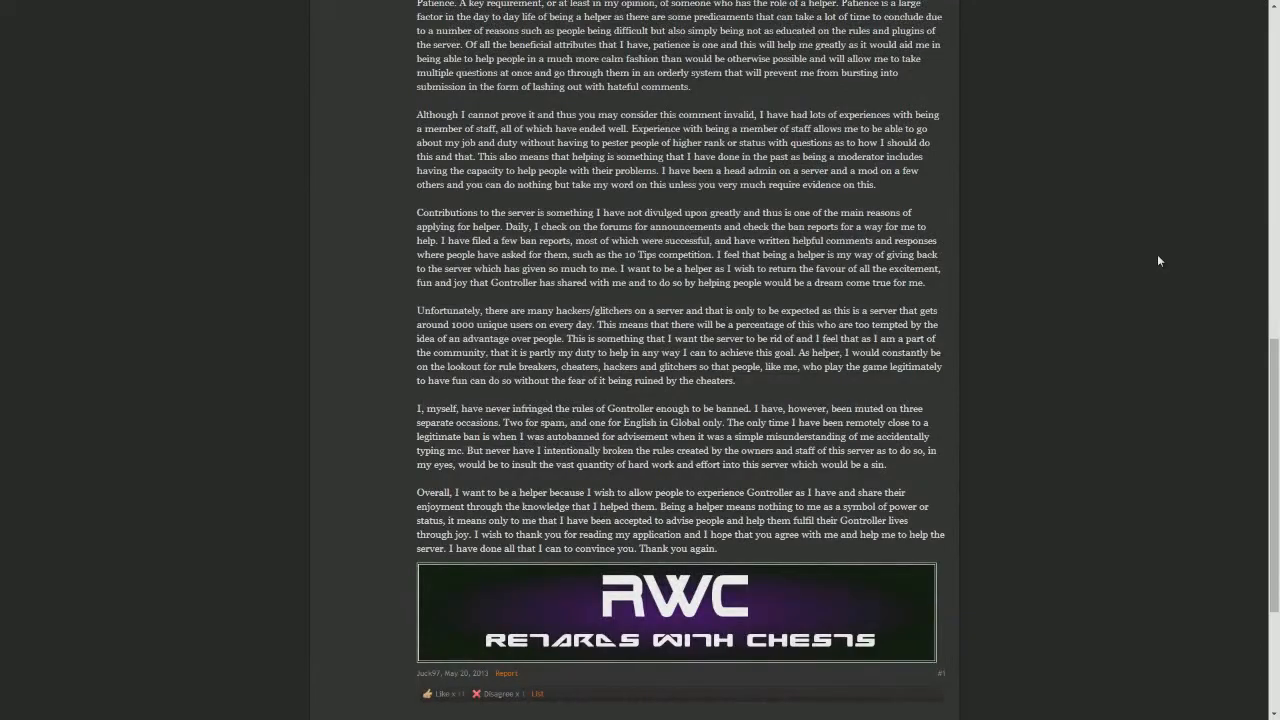
{"action": "scroll", "scroll_direction": "up", "scroll_amount": 3}
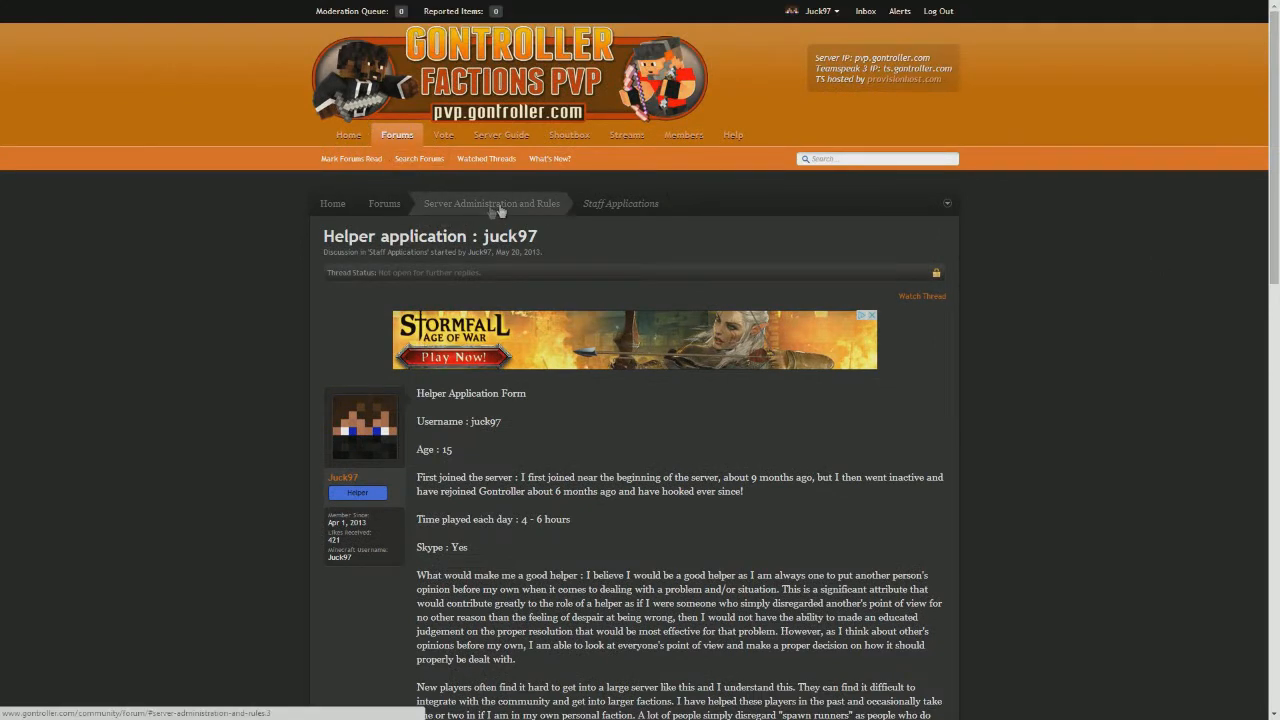
{"action": "left_click", "coordinate": [620, 203]}
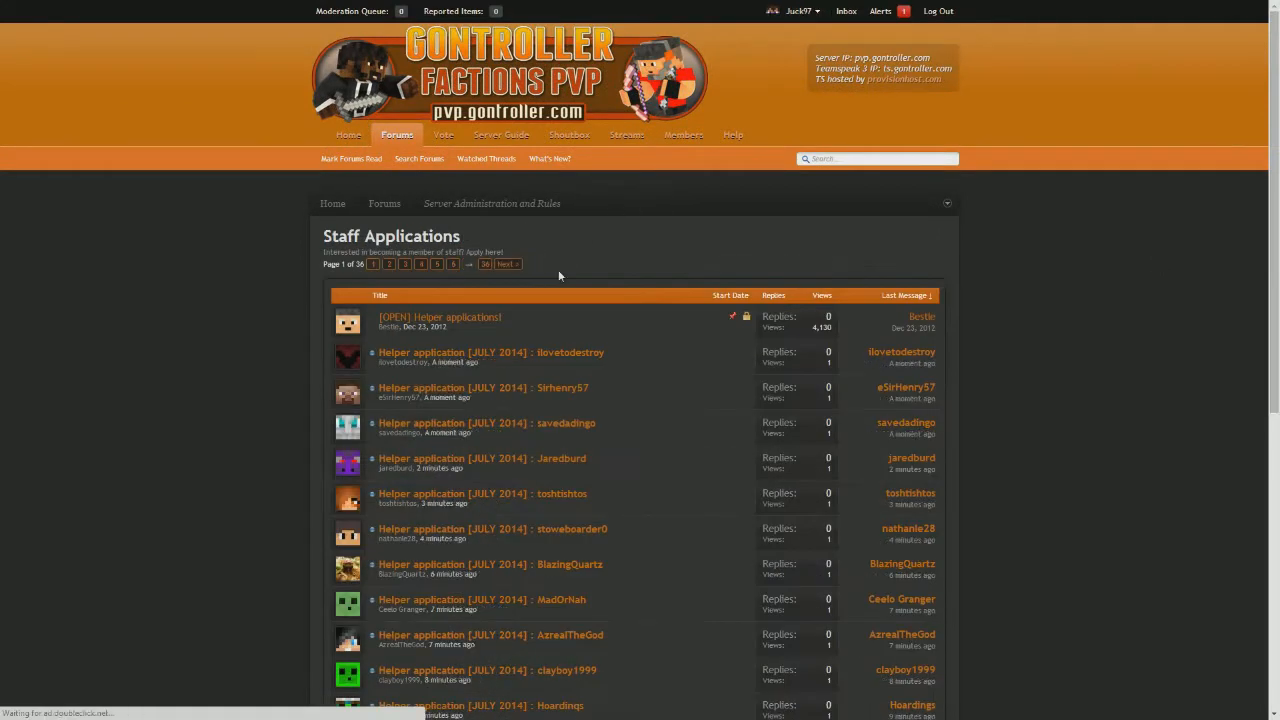
{"action": "scroll", "scroll_direction": "down", "scroll_amount": 3}
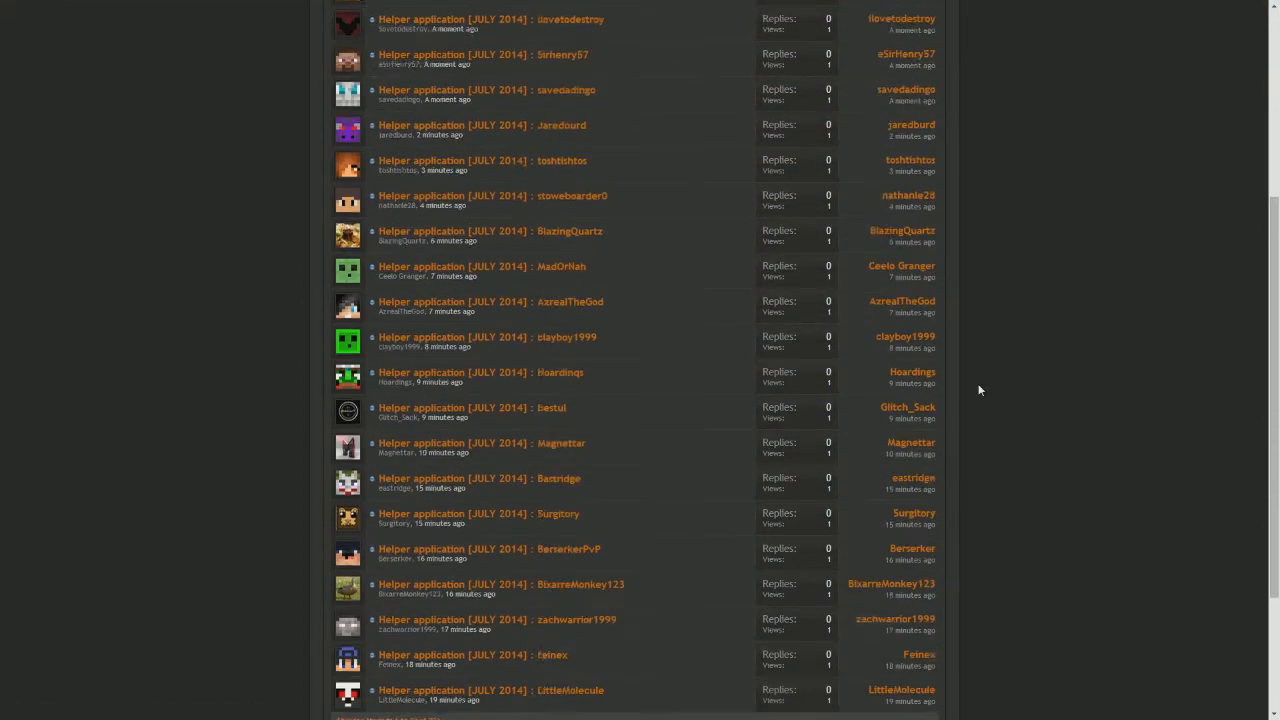
{"action": "scroll", "scroll_direction": "up", "scroll_amount": 3}
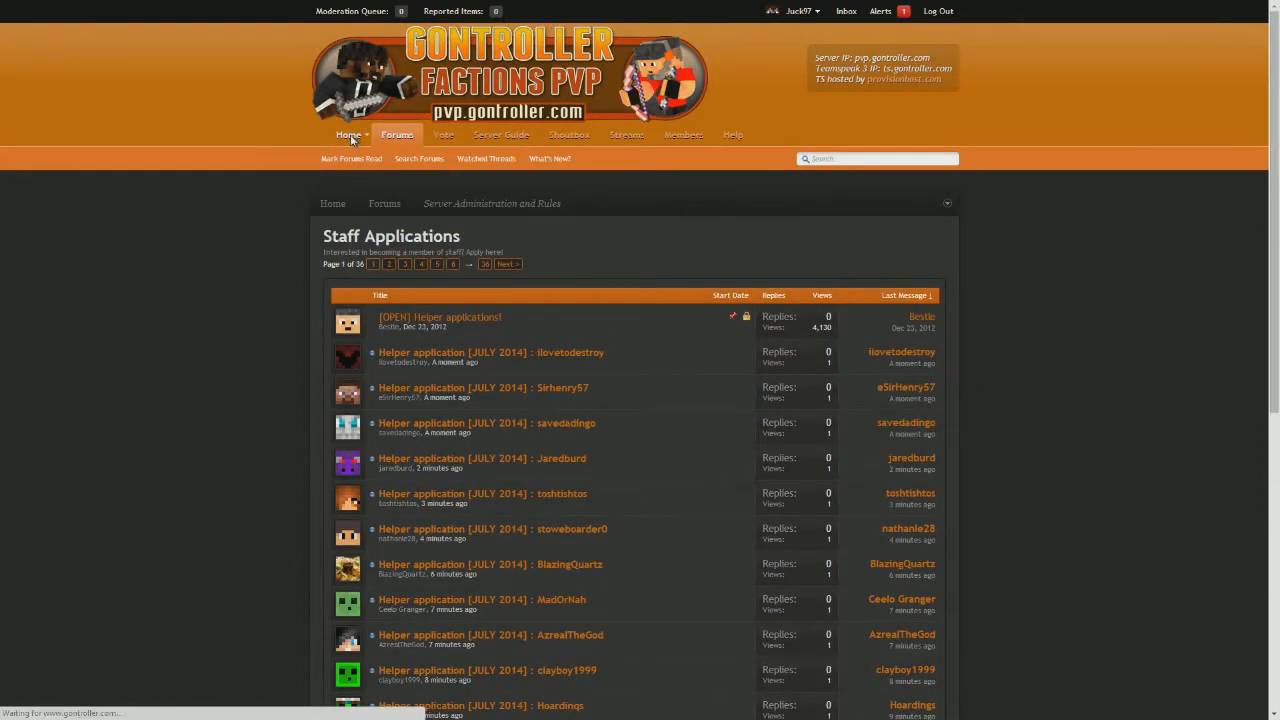
{"action": "left_click", "coordinate": [348, 135]}
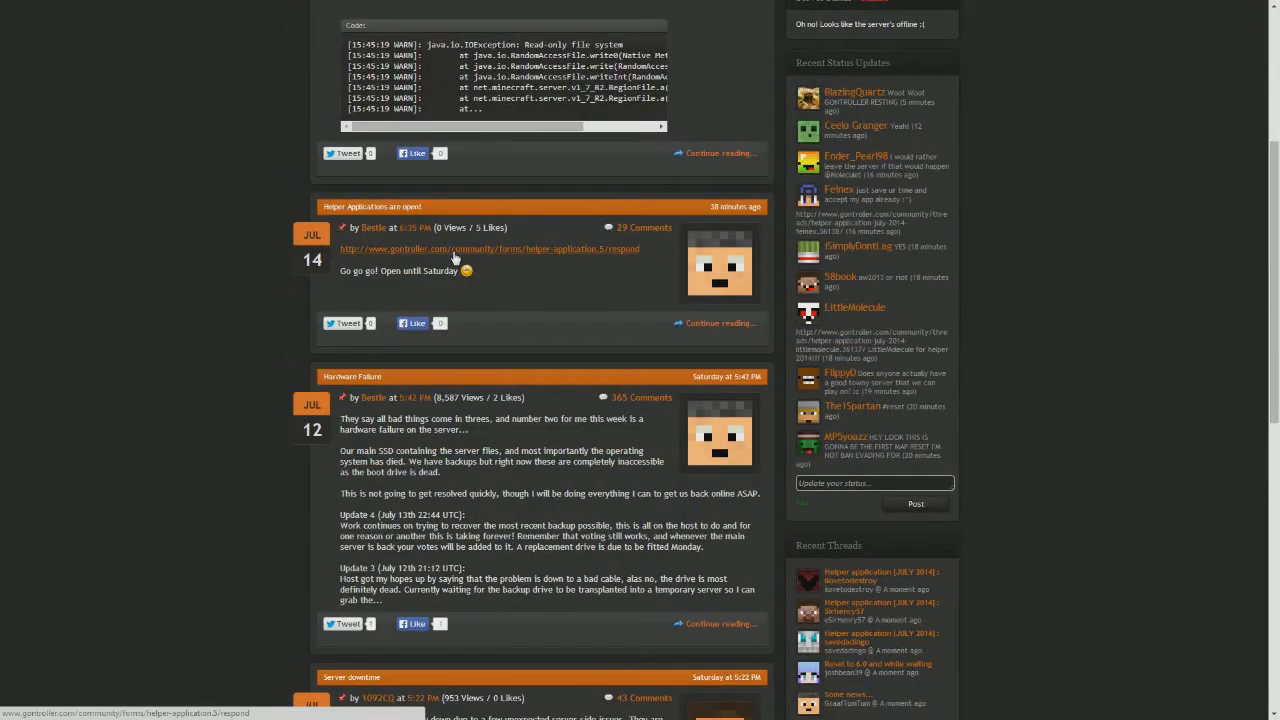
{"action": "left_click", "coordinate": [489, 248]}
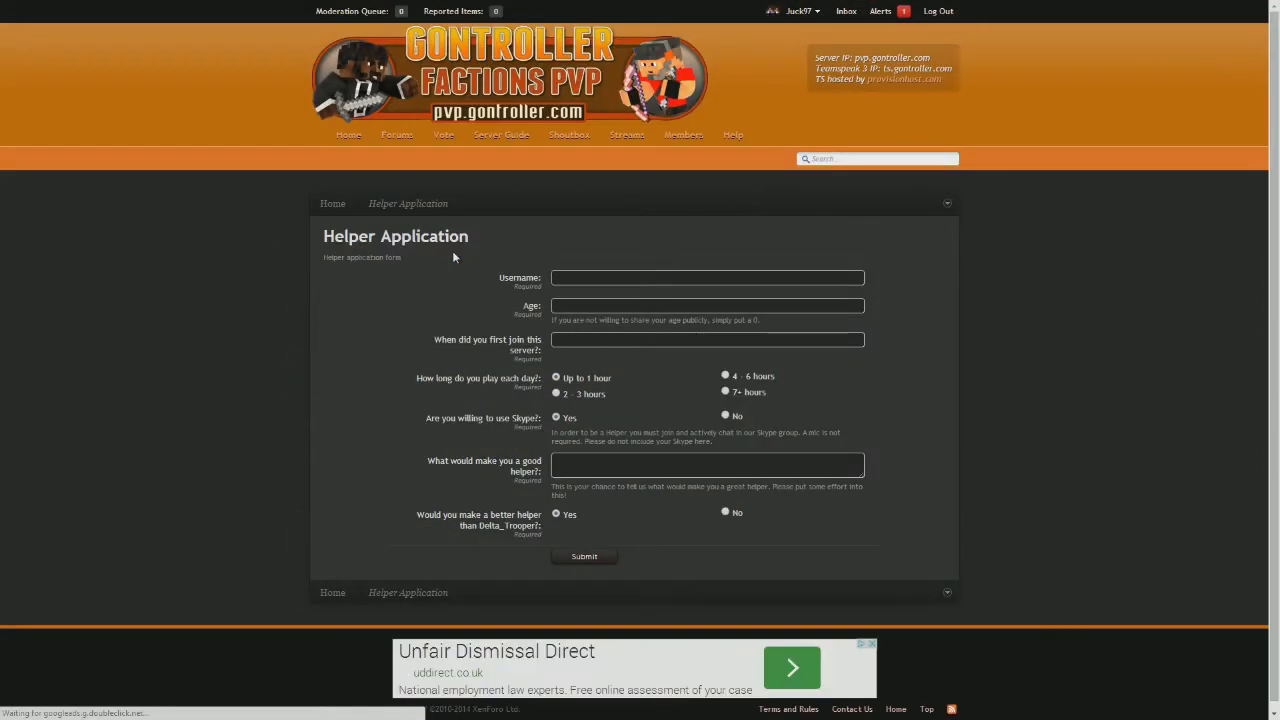
{"action": "left_click", "coordinate": [707, 278]}
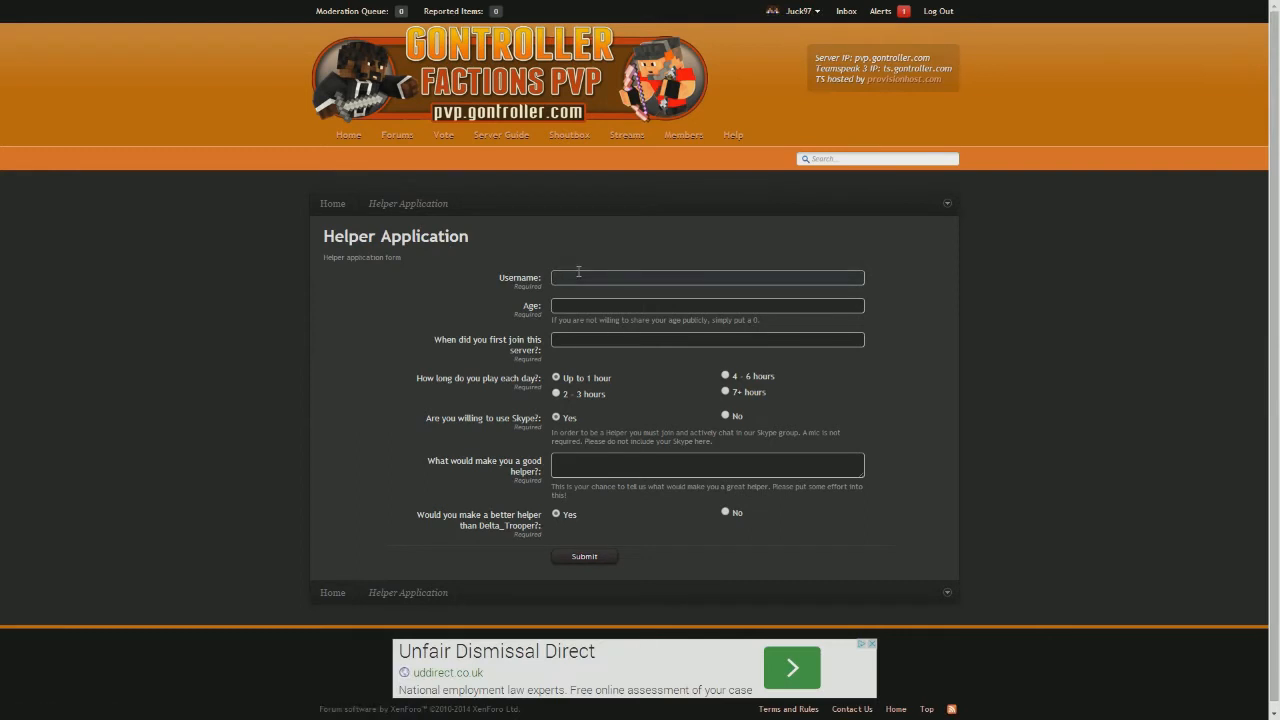
{"action": "type", "text": "Juck97"}
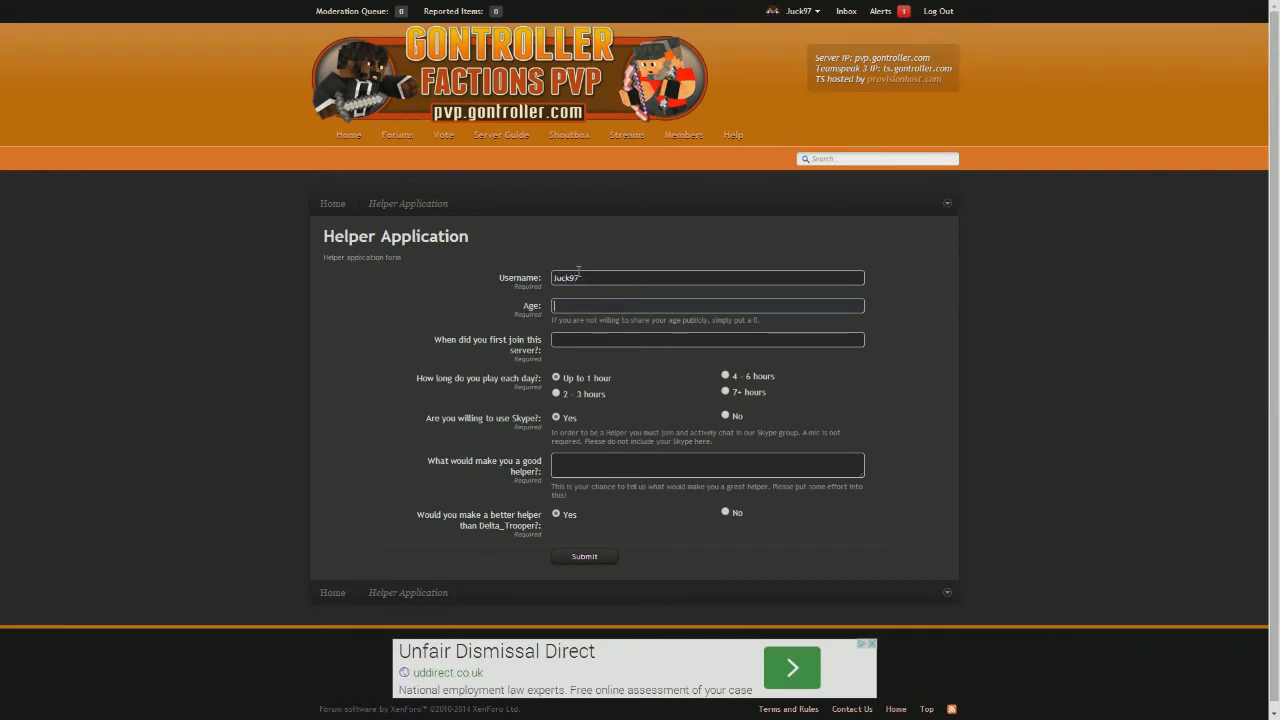
{"action": "type", "text": "16"}
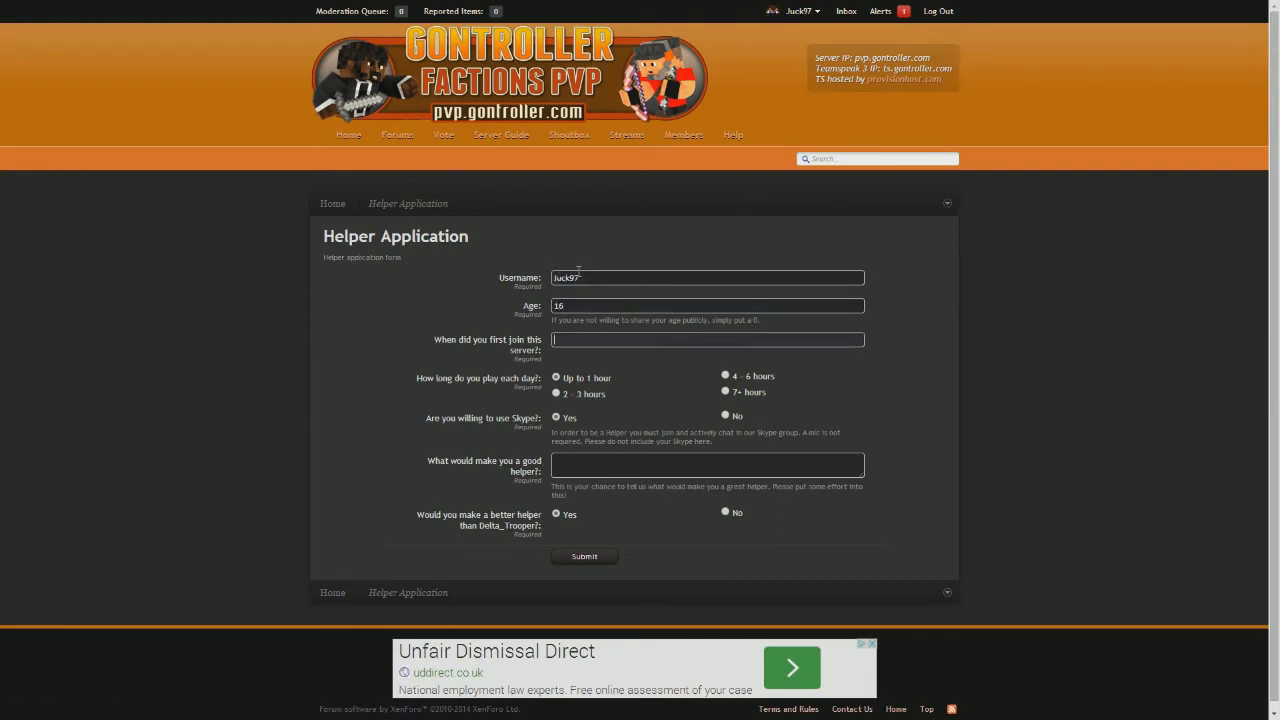
{"action": "type", "text": "A long"}
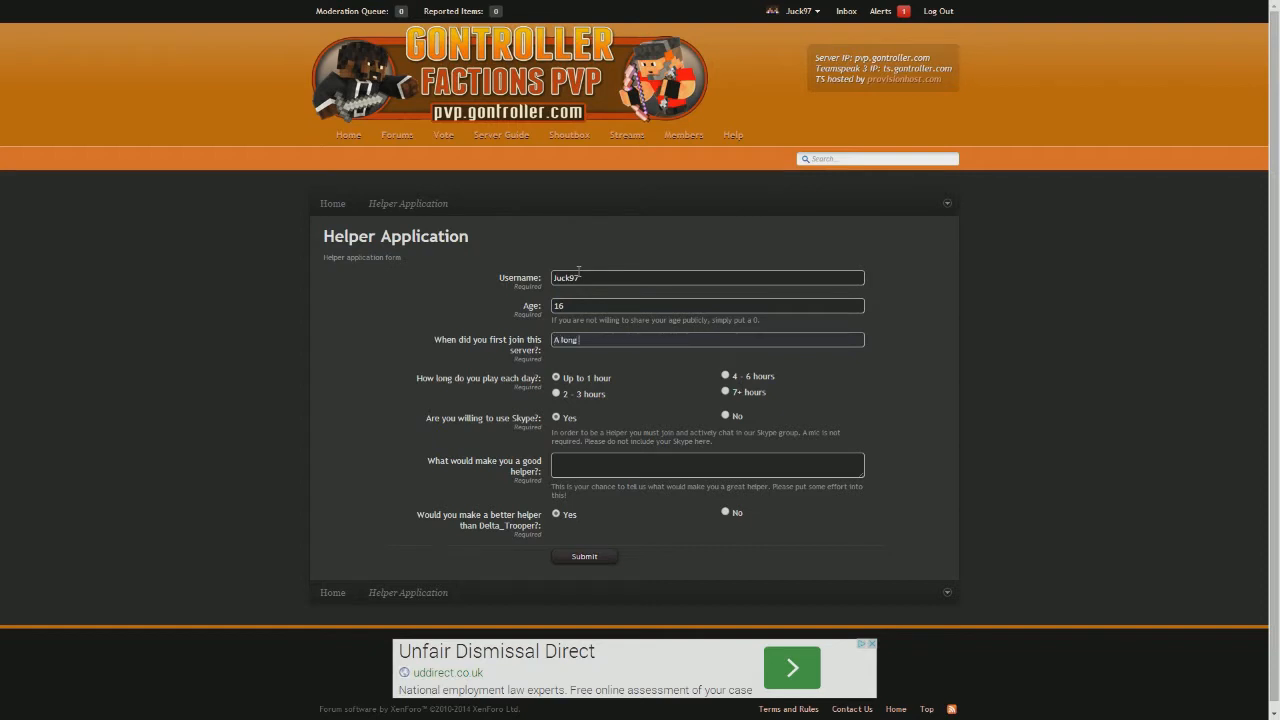
{"action": "type", "text": "time ago"}
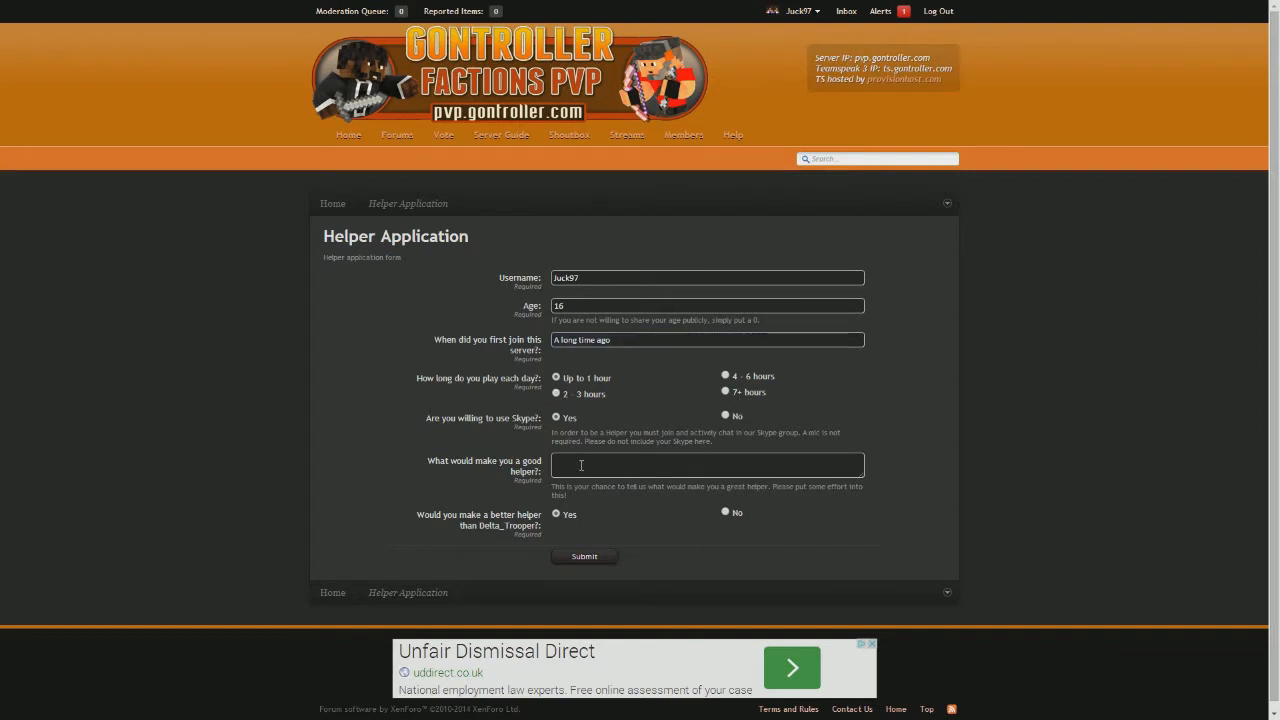
{"action": "mouse_move", "coordinate": [730, 424]}
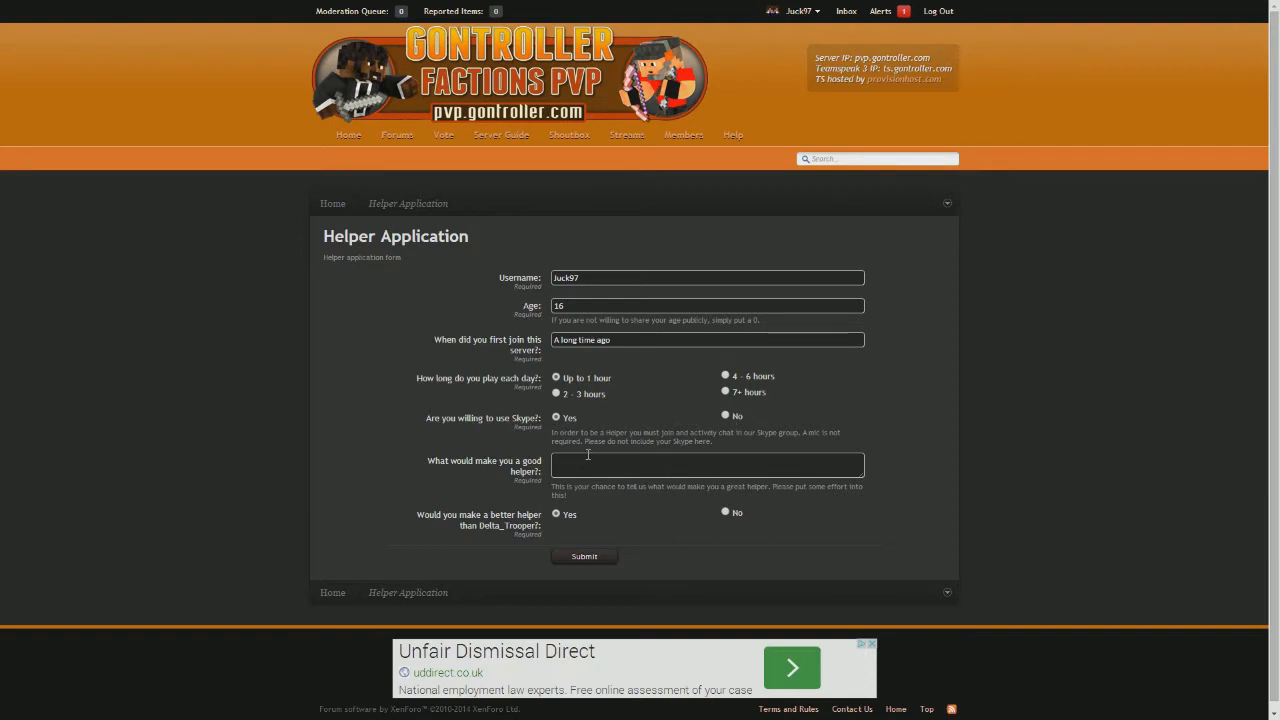
Type the good-helper essay about communicating information quickly, then go to the forum index
{"action": "left_click", "coordinate": [707, 465]}
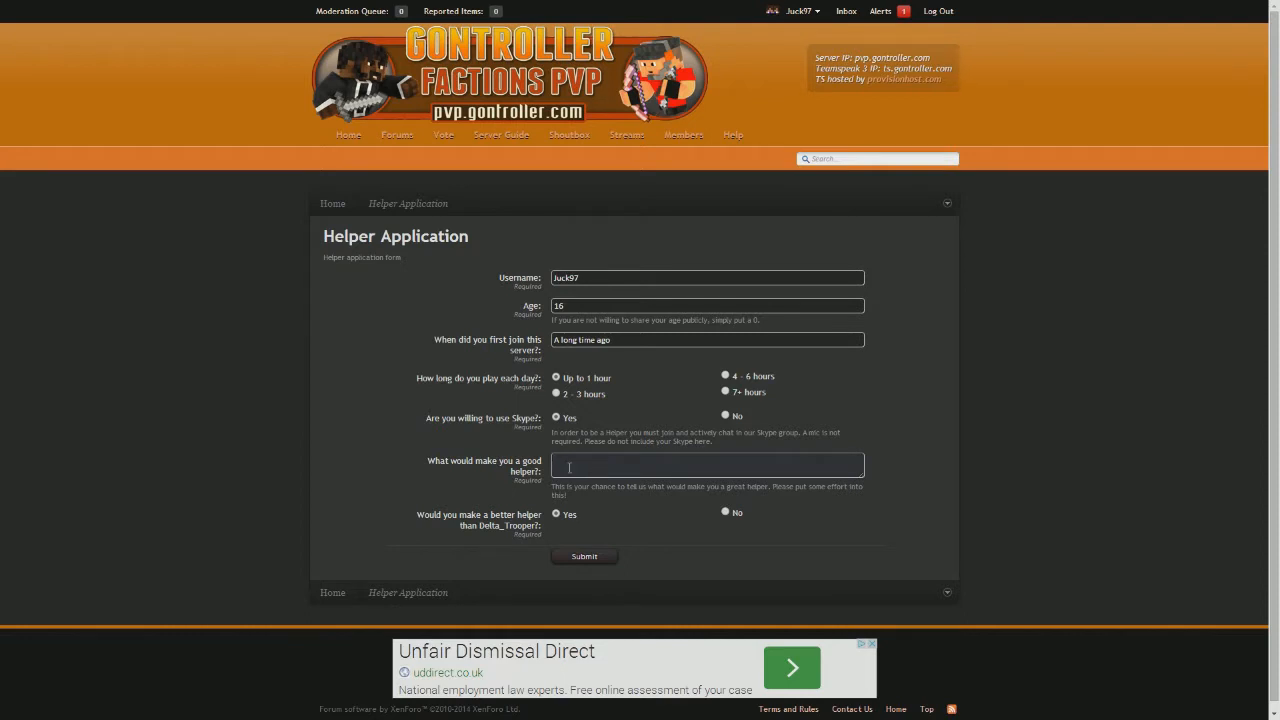
{"action": "type", "text": "1"}
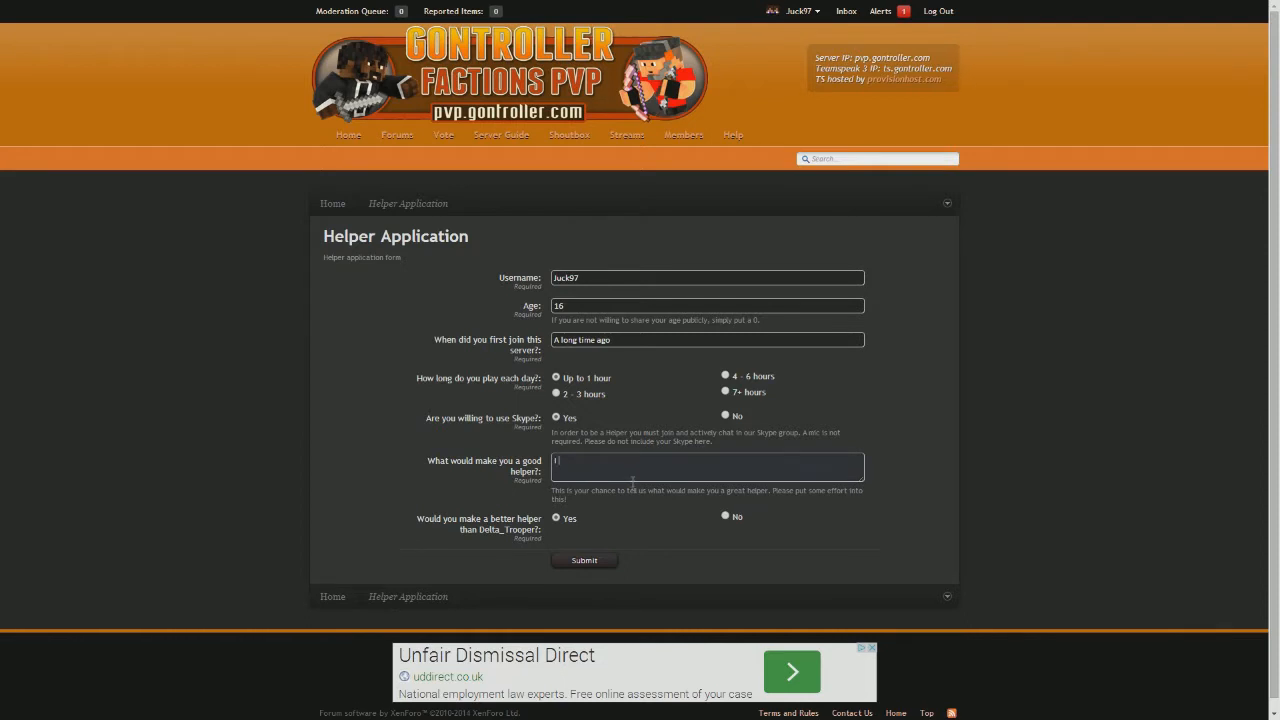
{"action": "type", "text": "I lyk demonds n ce"}
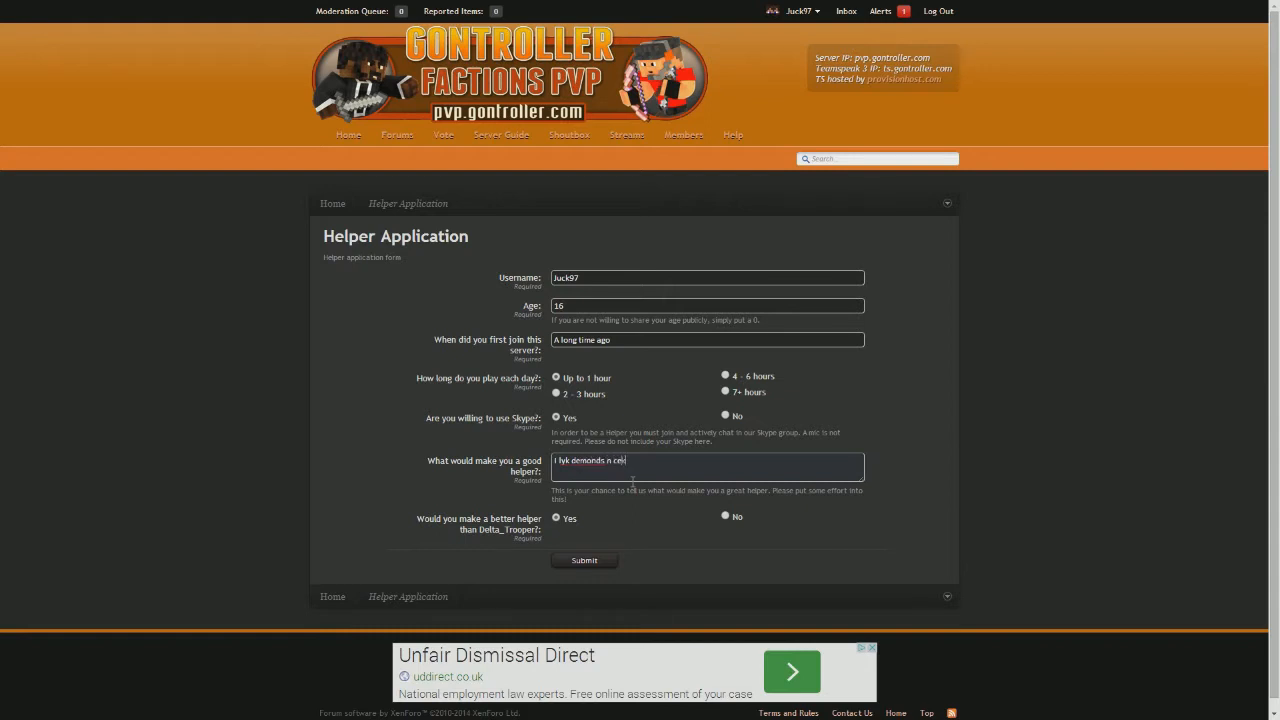
{"action": "type", "text": "ke"}
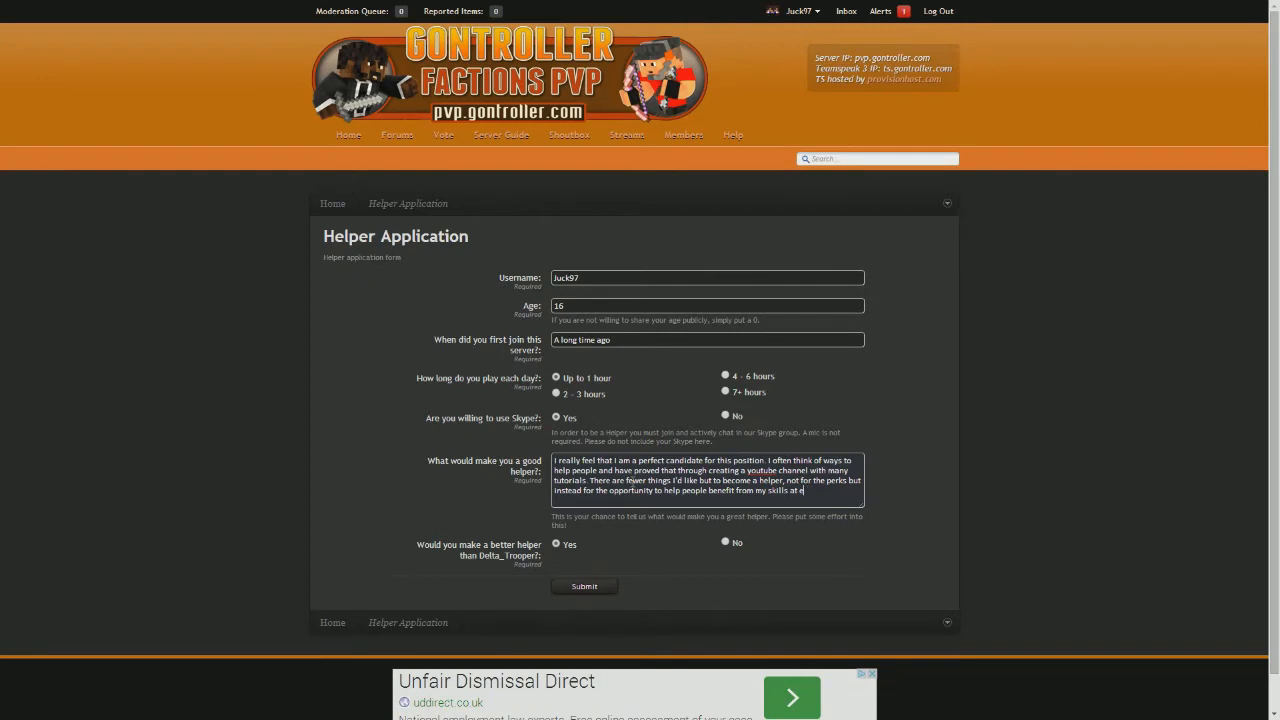
{"action": "type", "text": "communicat"}
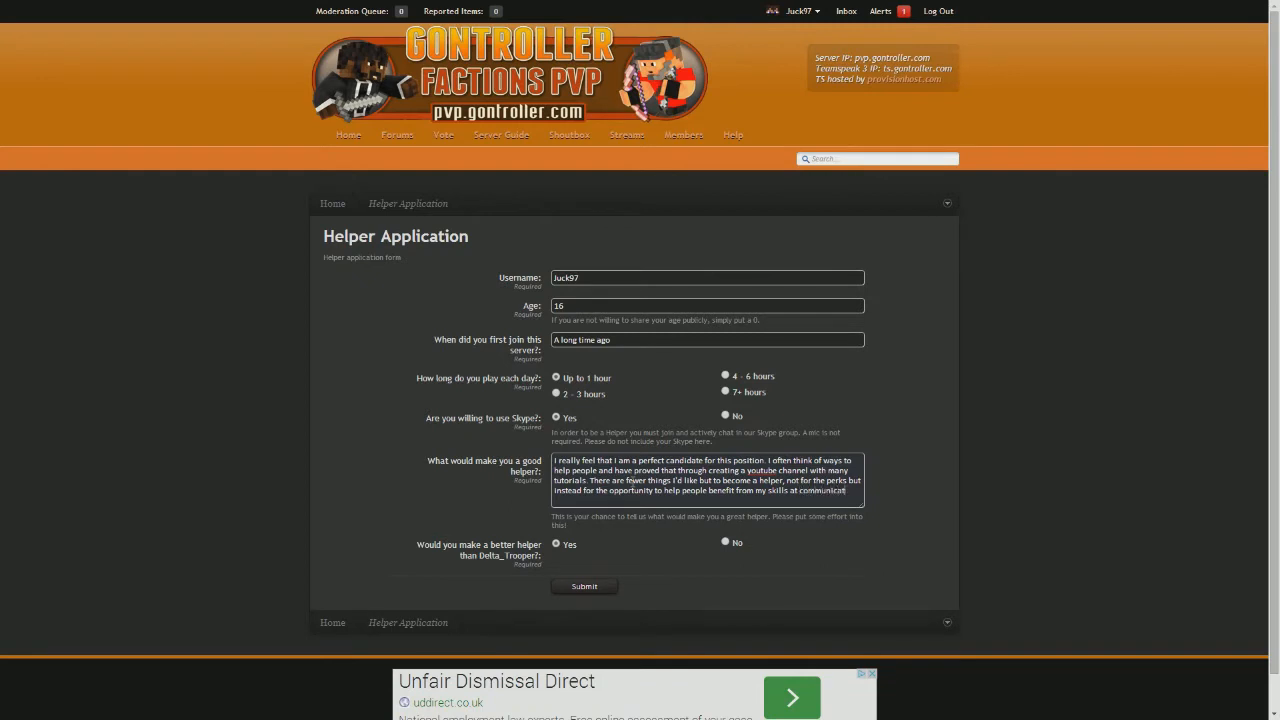
{"action": "type", "text": "information quic"}
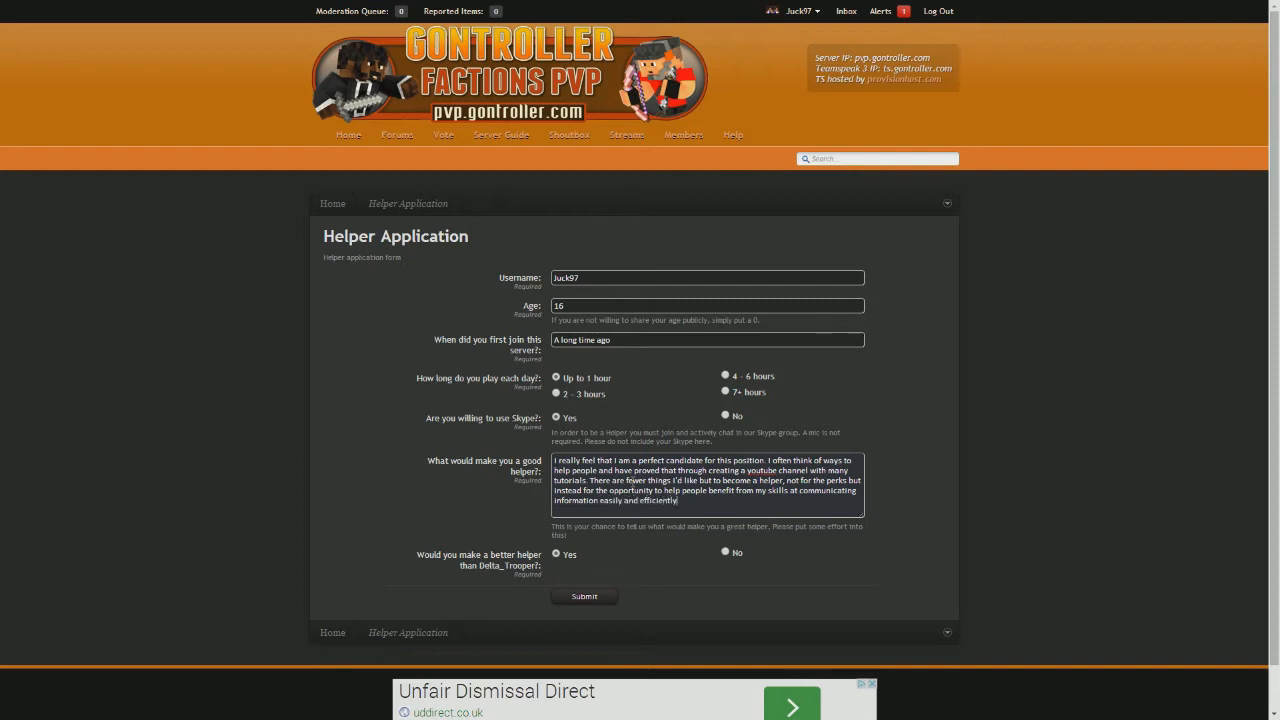
{"action": "left_click", "coordinate": [726, 552]}
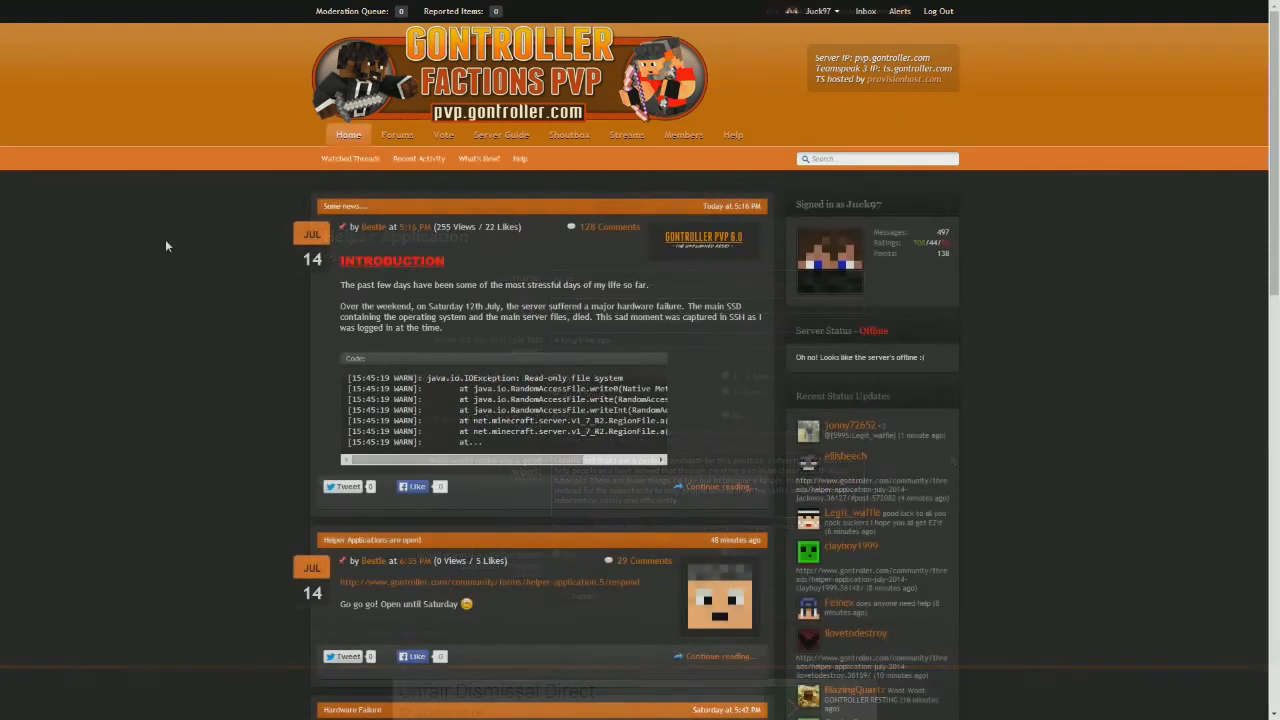
{"action": "left_click", "coordinate": [397, 135]}
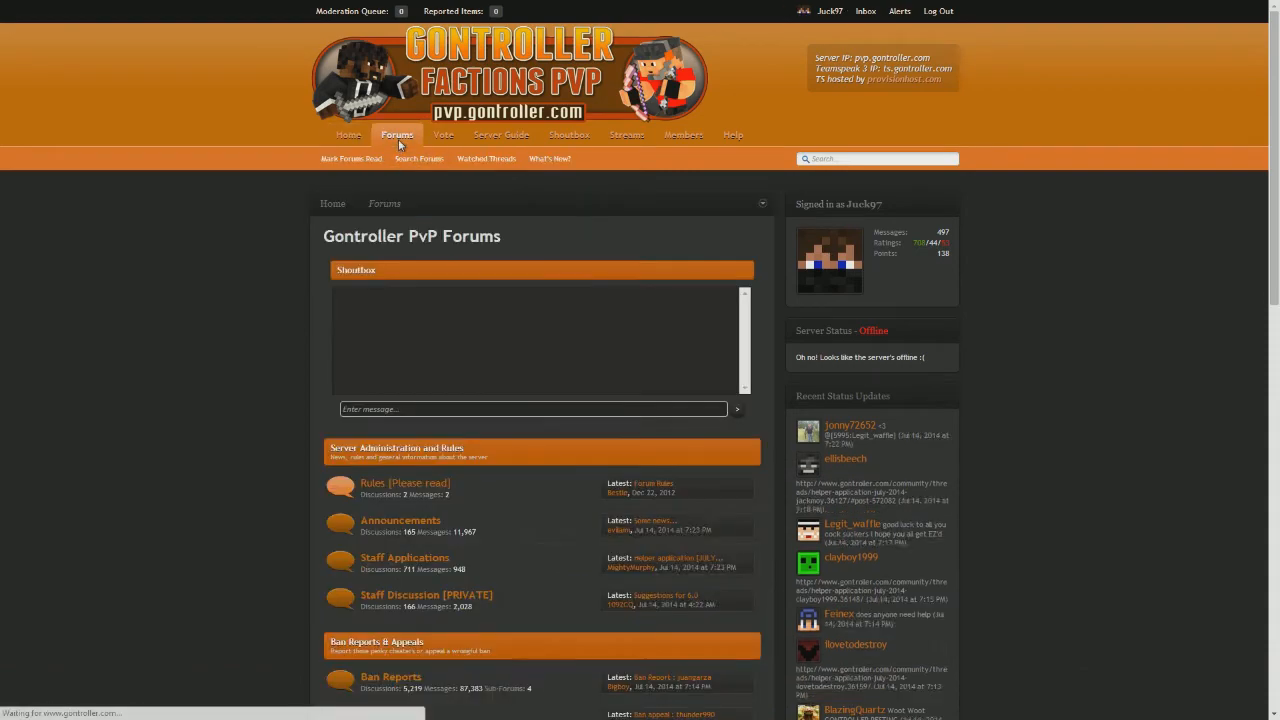
Open Staff Applications from the forum index and page through to page 3
{"action": "scroll", "scroll_direction": "down", "scroll_amount": 3}
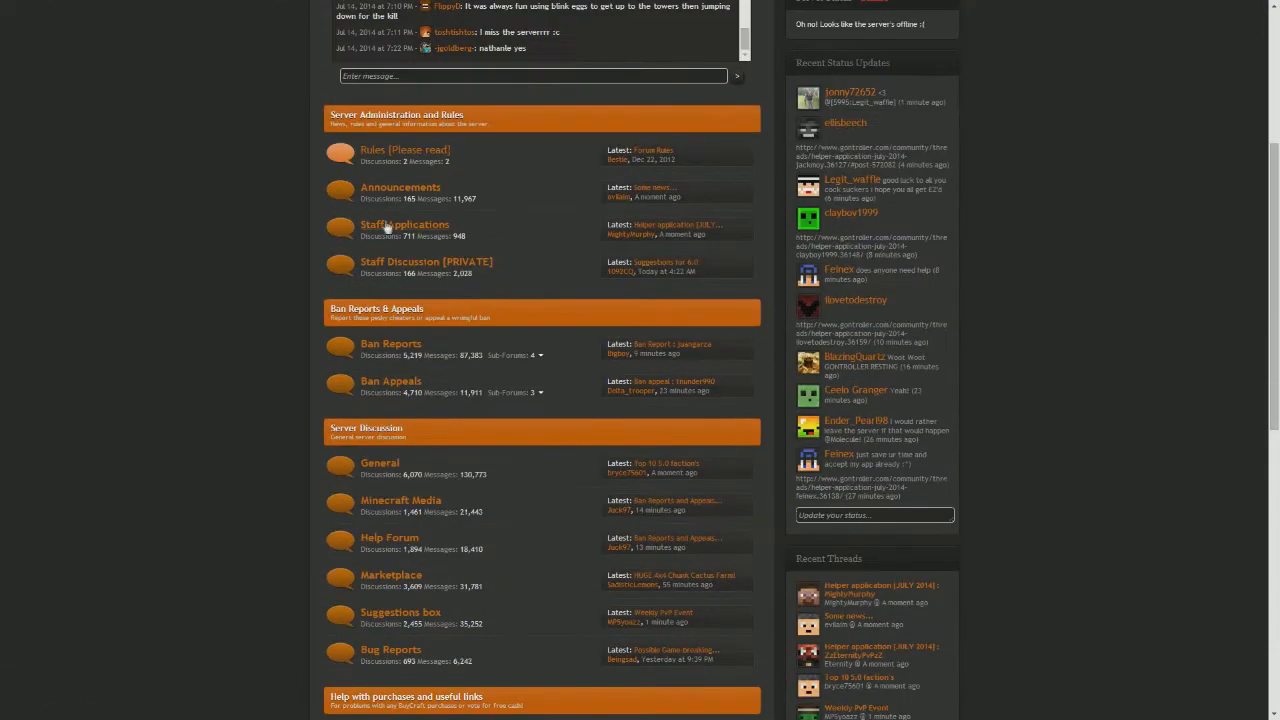
{"action": "left_click", "coordinate": [405, 224]}
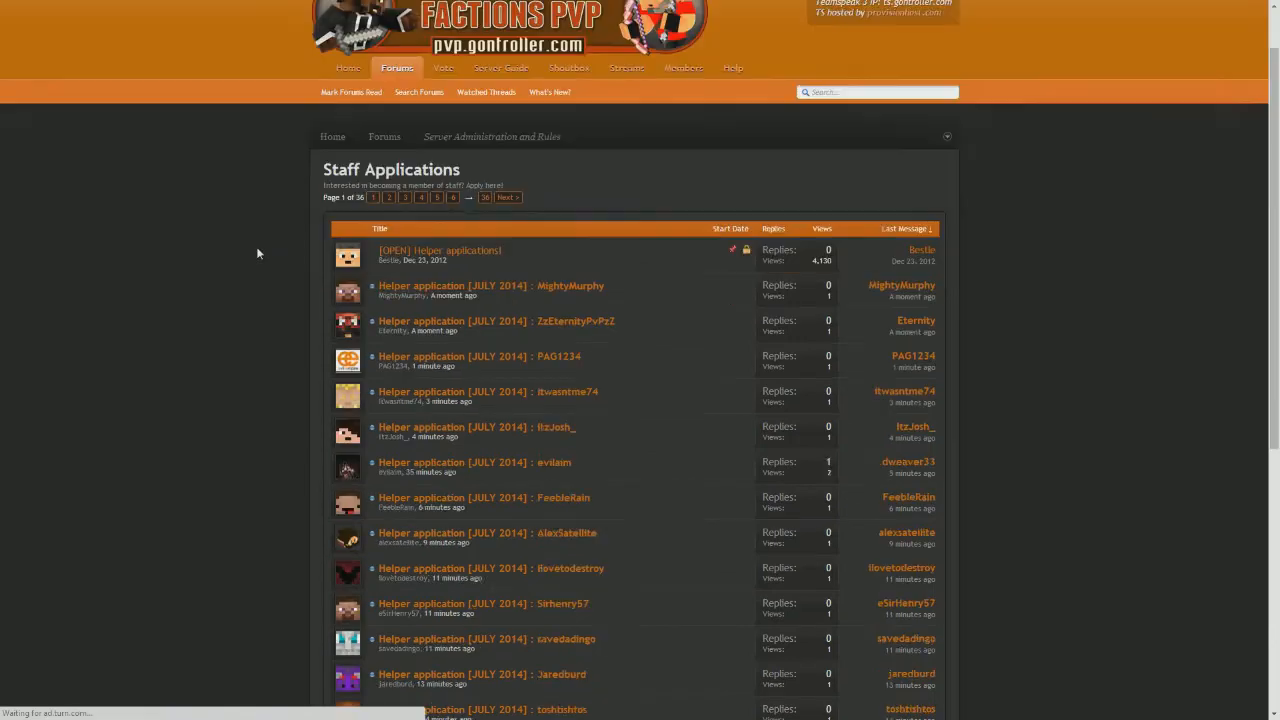
{"action": "scroll", "scroll_direction": "down", "scroll_amount": 3}
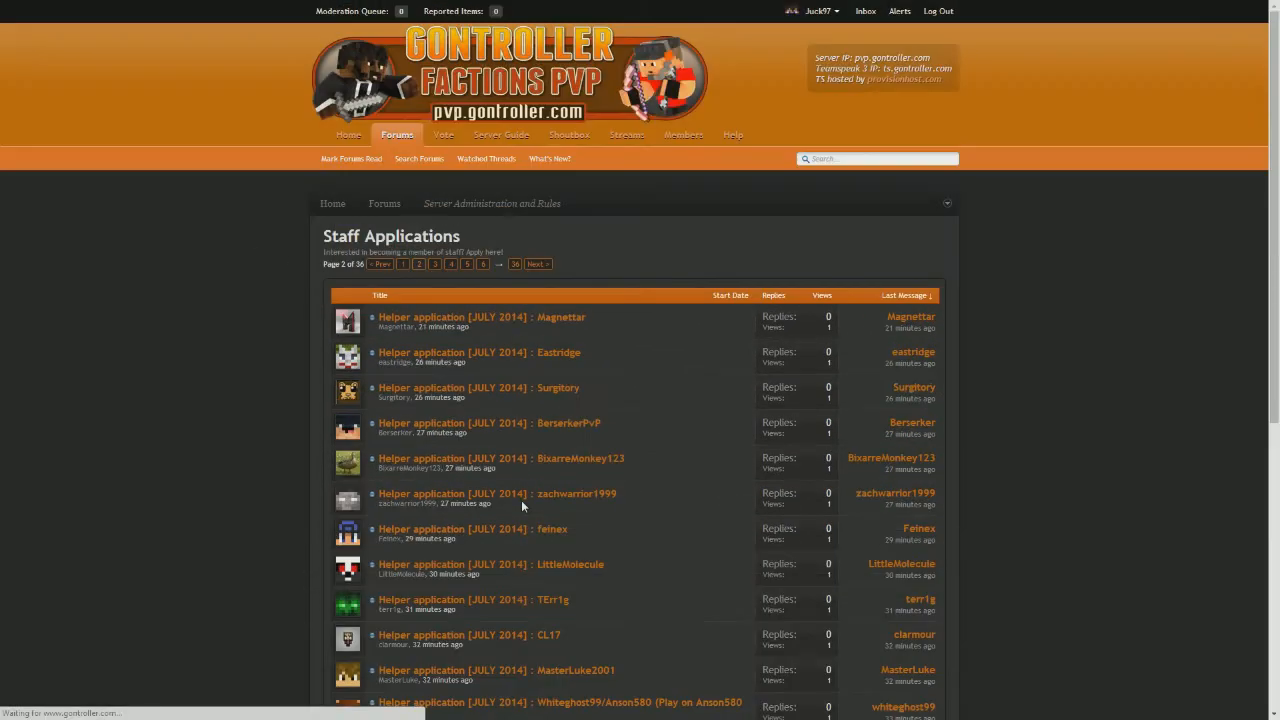
{"action": "left_click", "coordinate": [435, 264]}
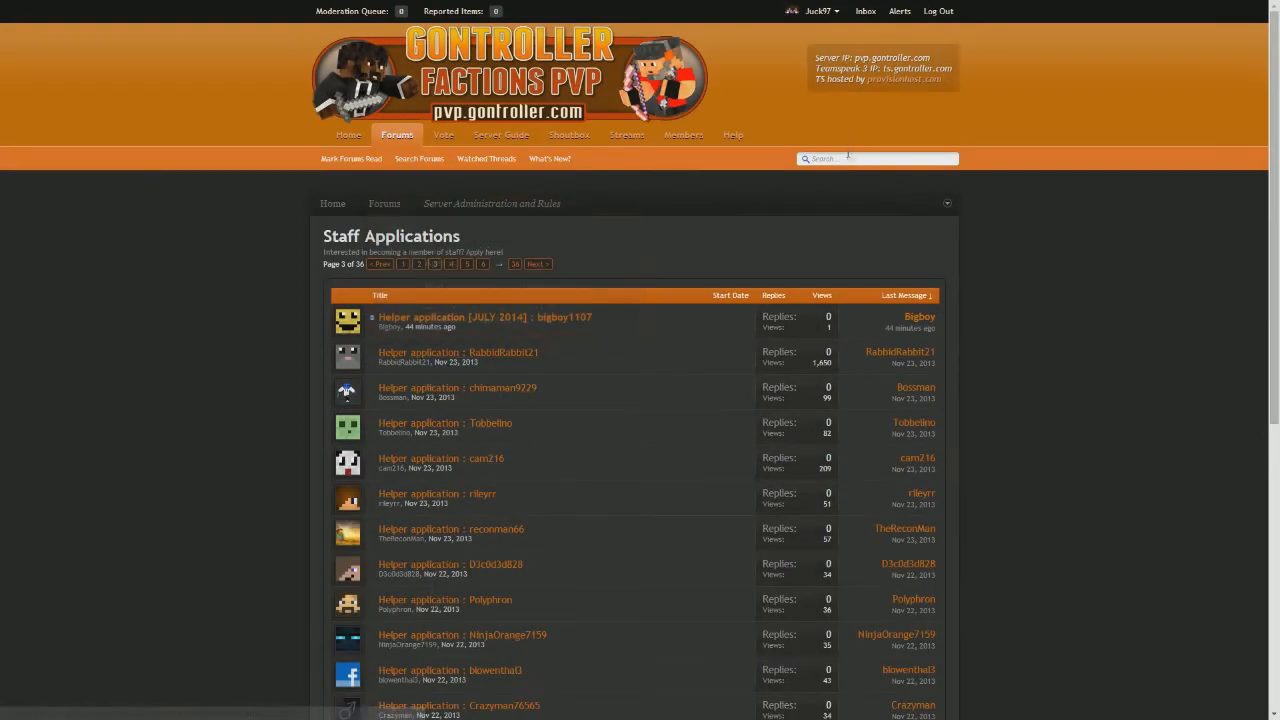
{"action": "left_click", "coordinate": [877, 158]}
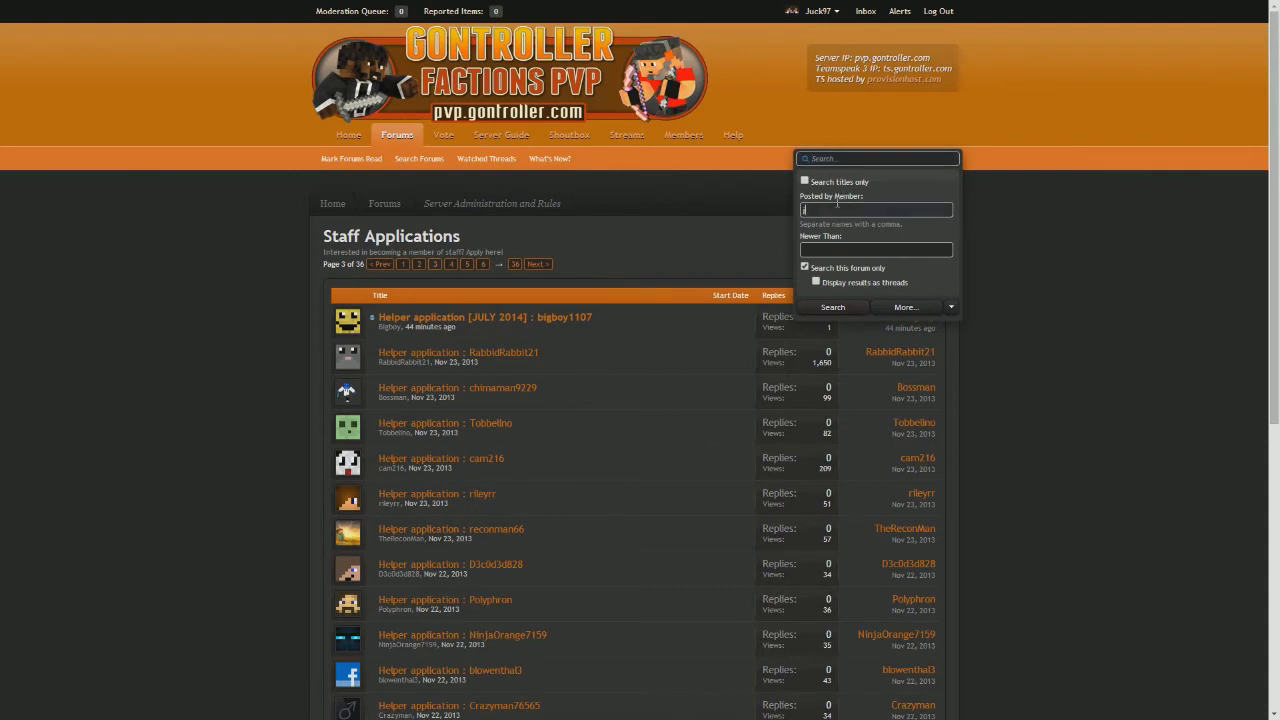
{"action": "type", "text": "Juck97,"}
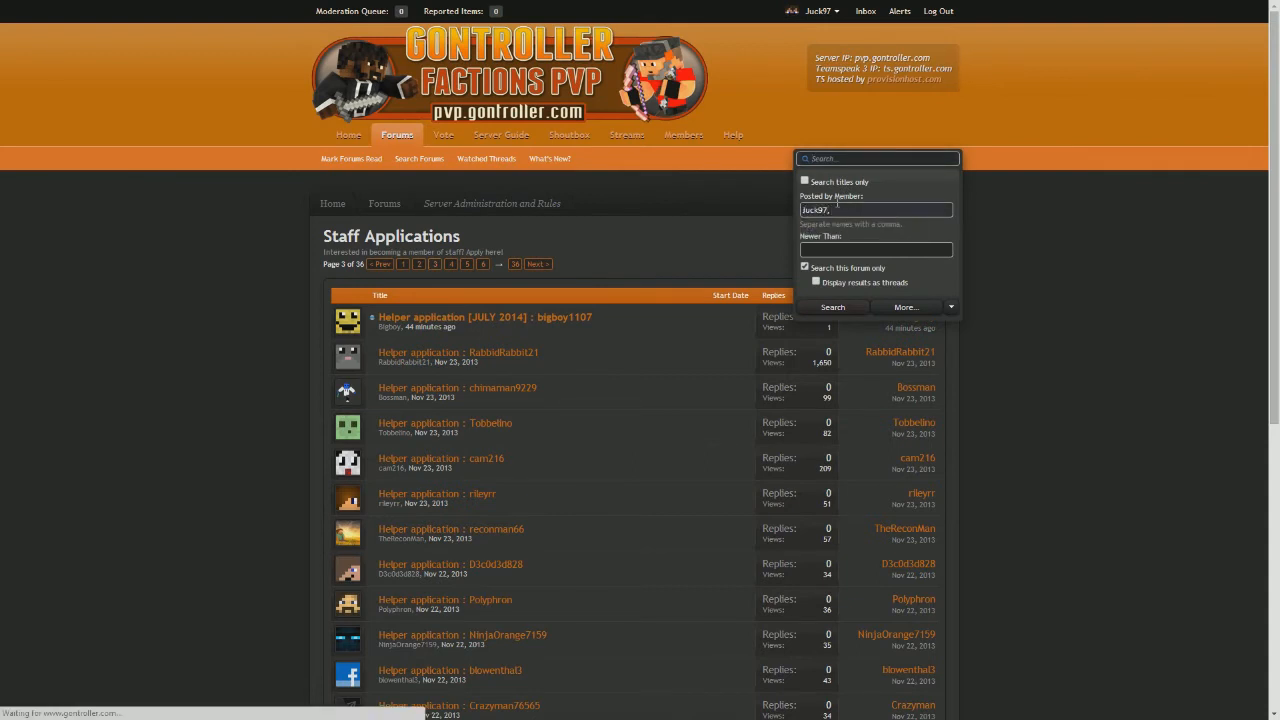
{"action": "left_click", "coordinate": [832, 307]}
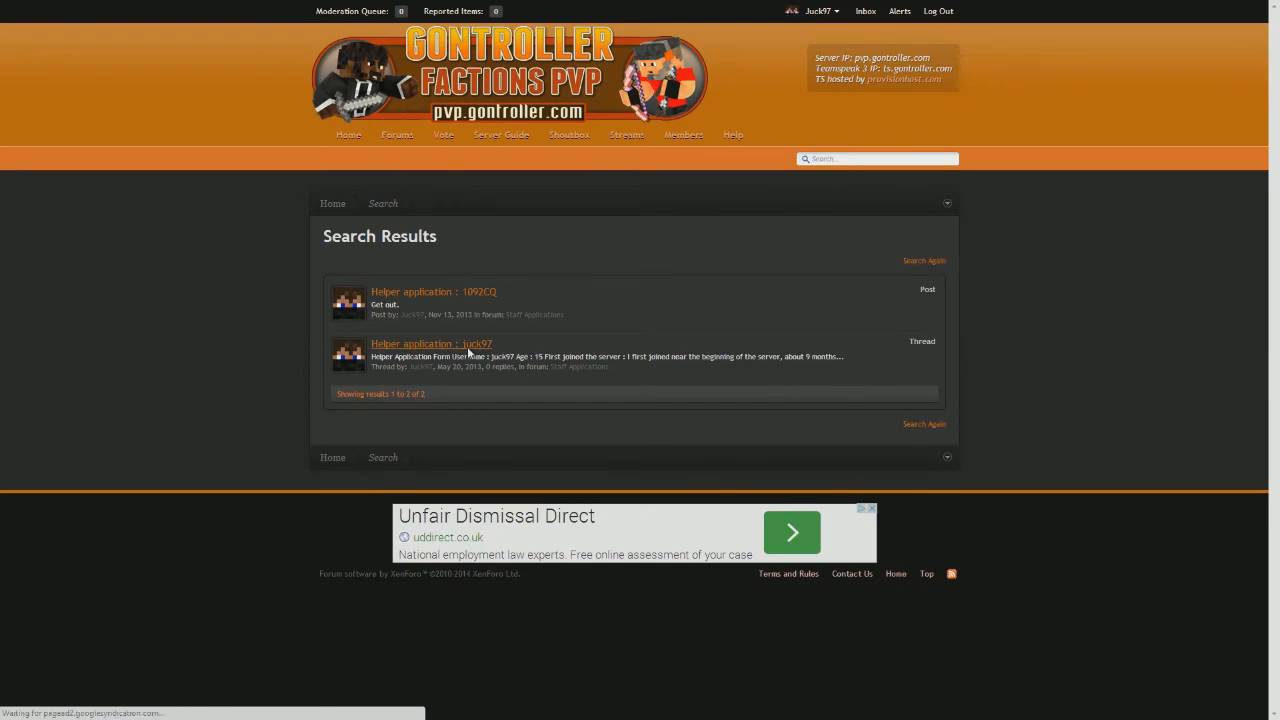
{"action": "left_click", "coordinate": [431, 343]}
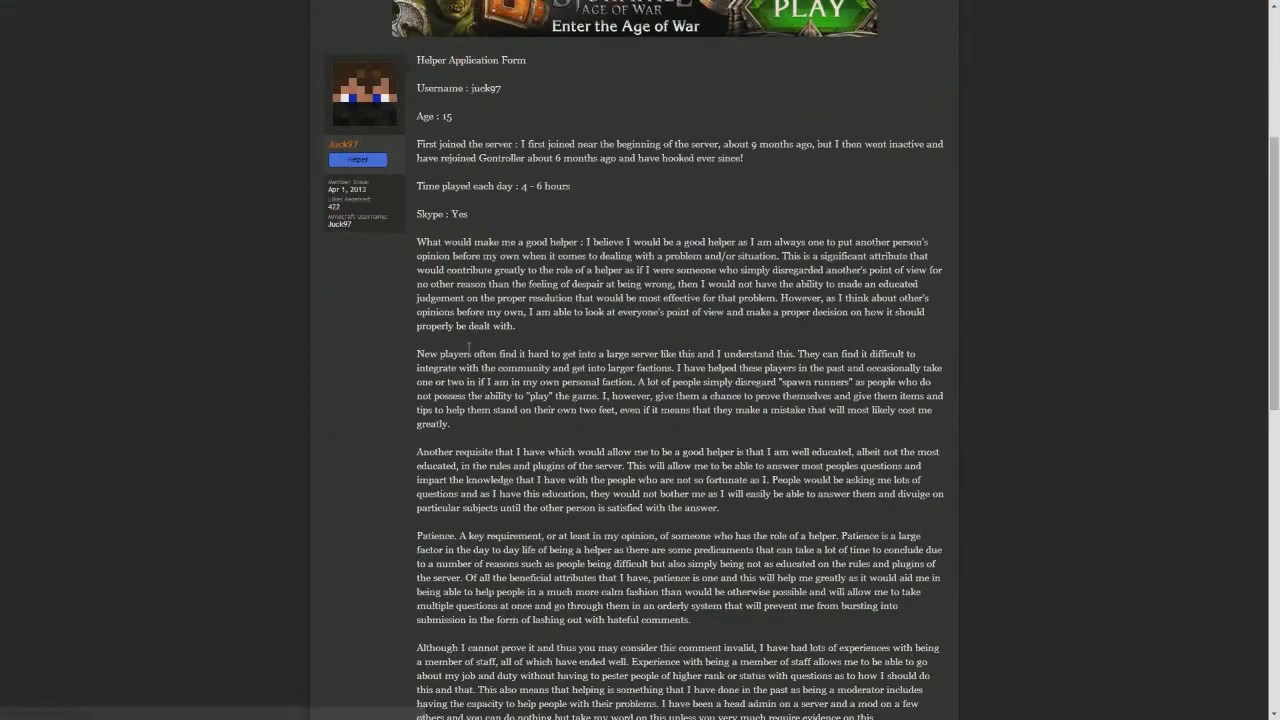